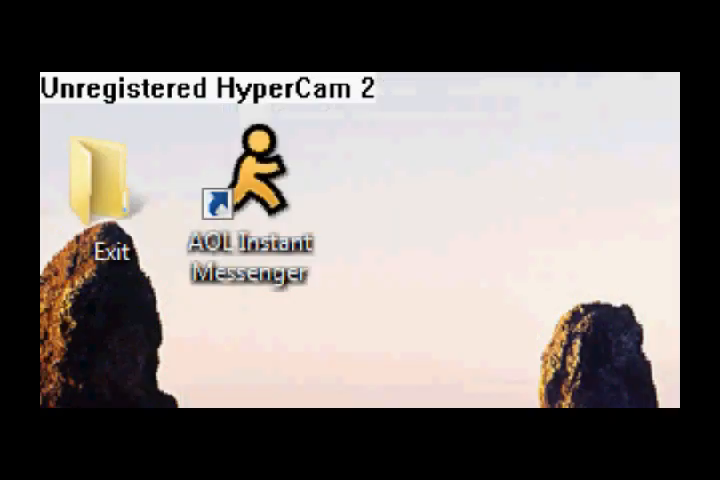
Drag the AOL Instant Messenger icon across the desktop to just left of the Scratch cat.
{"action": "left_click", "coordinate": [255, 200]}
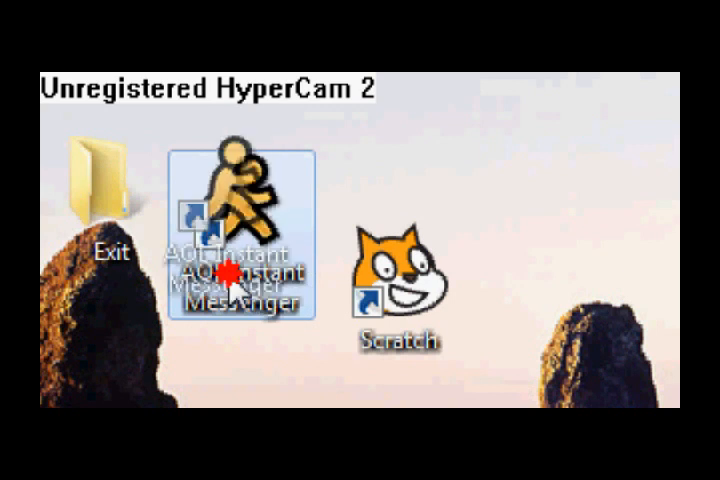
{"action": "left_click", "coordinate": [390, 285]}
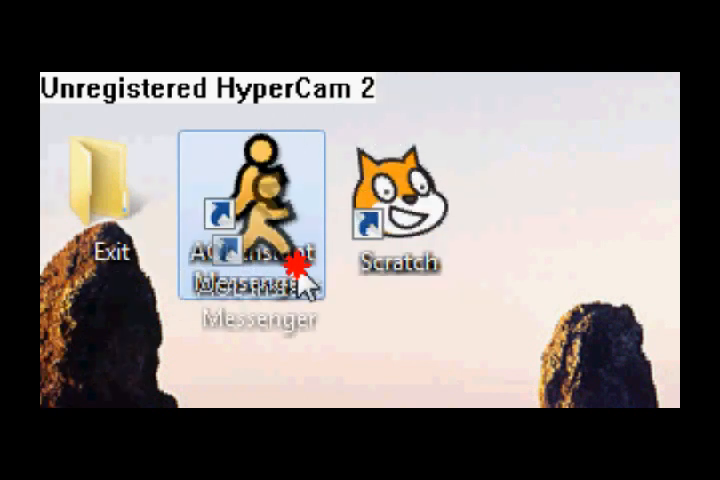
{"action": "left_click", "coordinate": [400, 200]}
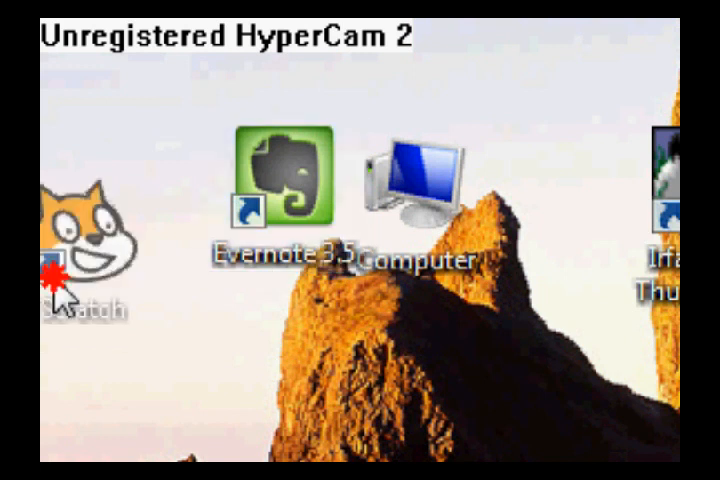
Pick up the Scratch cat icon and drop it beside the Computer icon.
{"action": "left_click", "coordinate": [280, 185]}
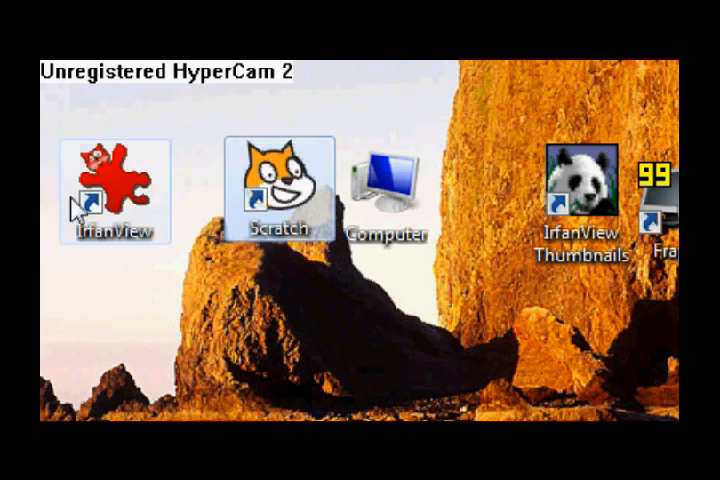
Push the IrfanView icon against the Scratch cat, then set it down at lower left.
{"action": "left_click", "coordinate": [115, 185]}
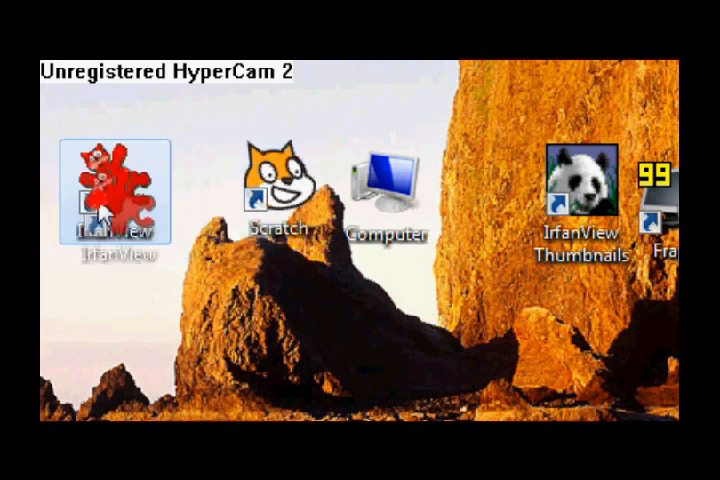
{"action": "left_click", "coordinate": [277, 185]}
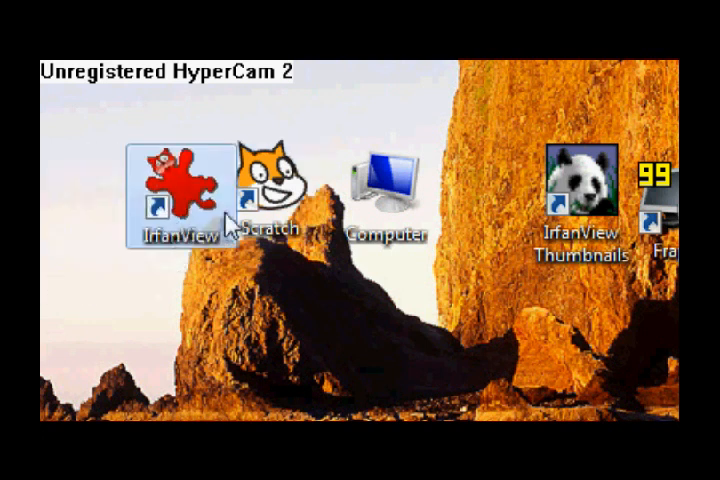
{"action": "left_click", "coordinate": [277, 195]}
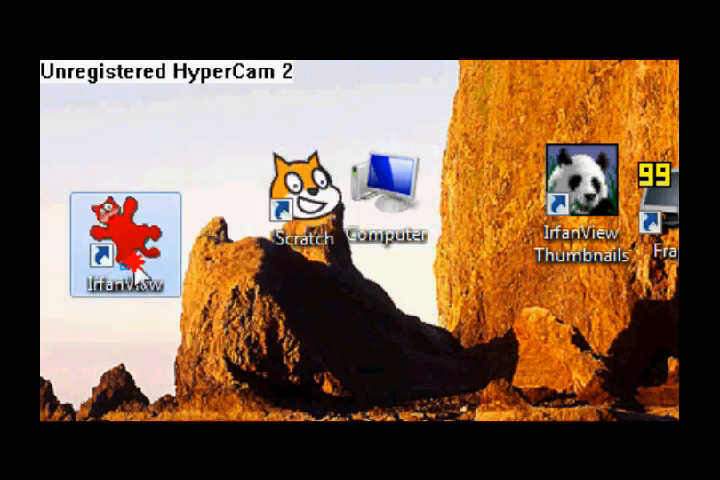
{"action": "left_click", "coordinate": [296, 185]}
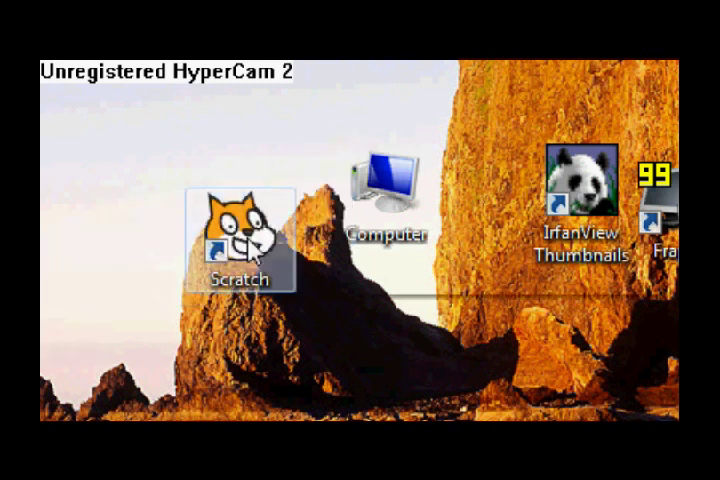
{"action": "mouse_move", "coordinate": [55, 360]}
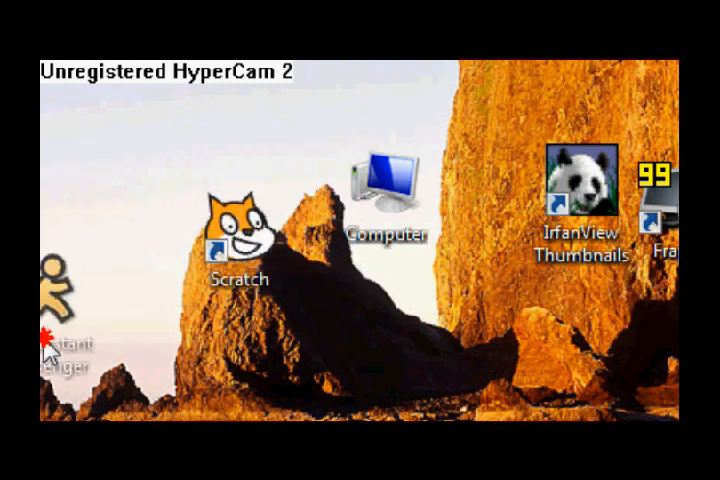